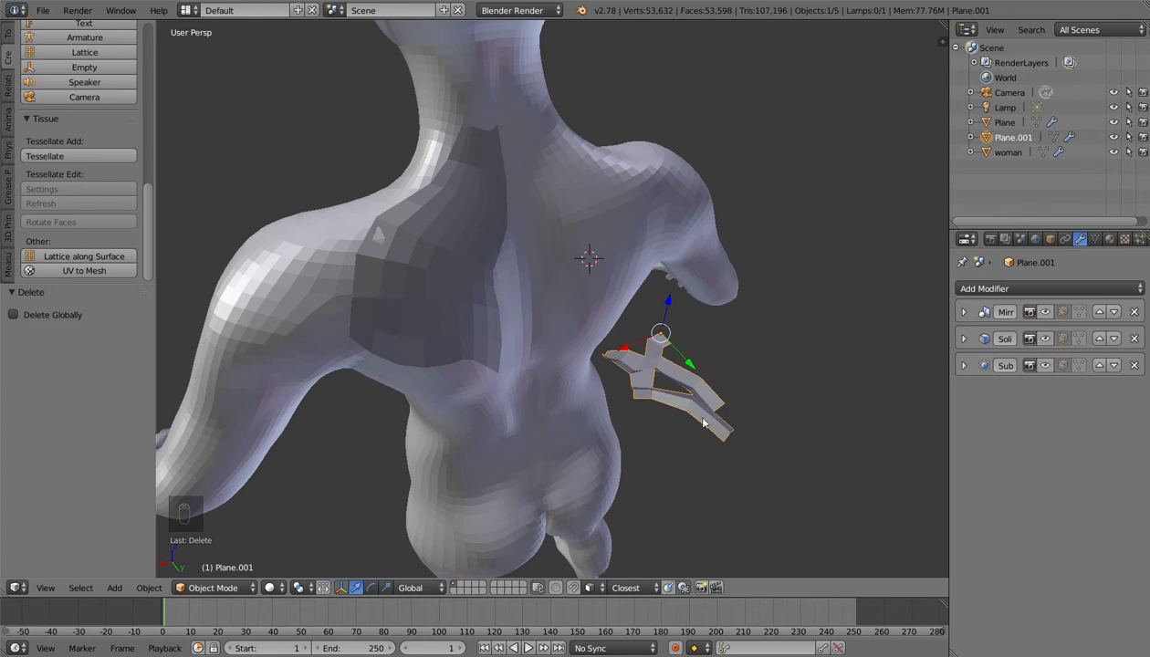
pyautogui.moveTo(449, 183)
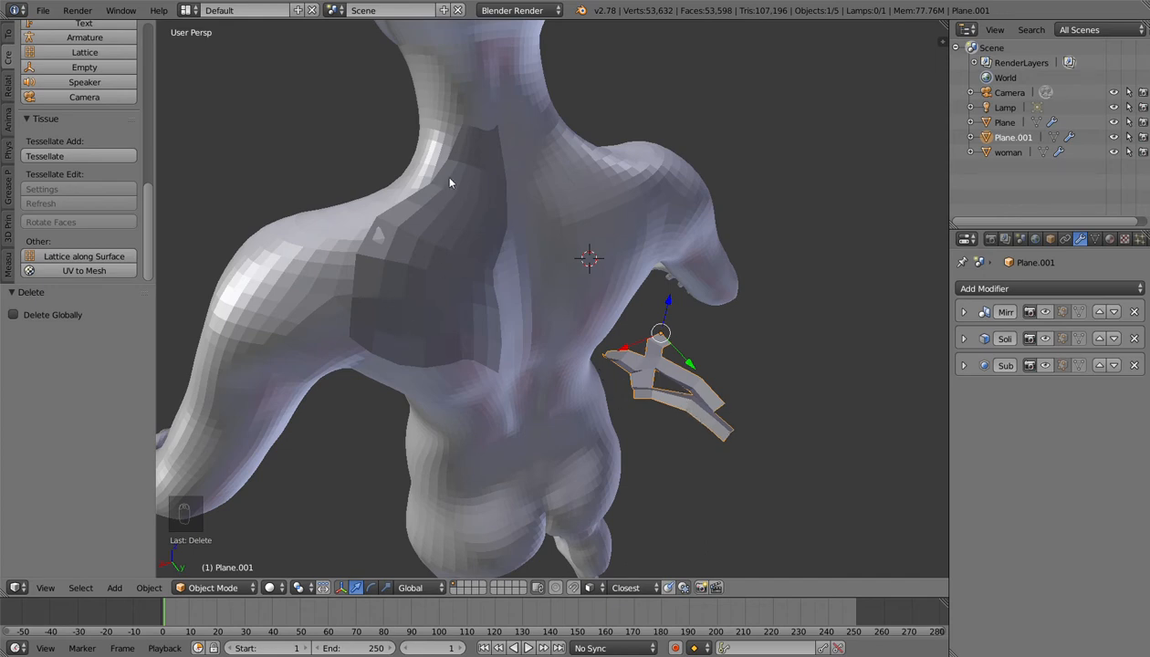
pyautogui.moveTo(402, 209)
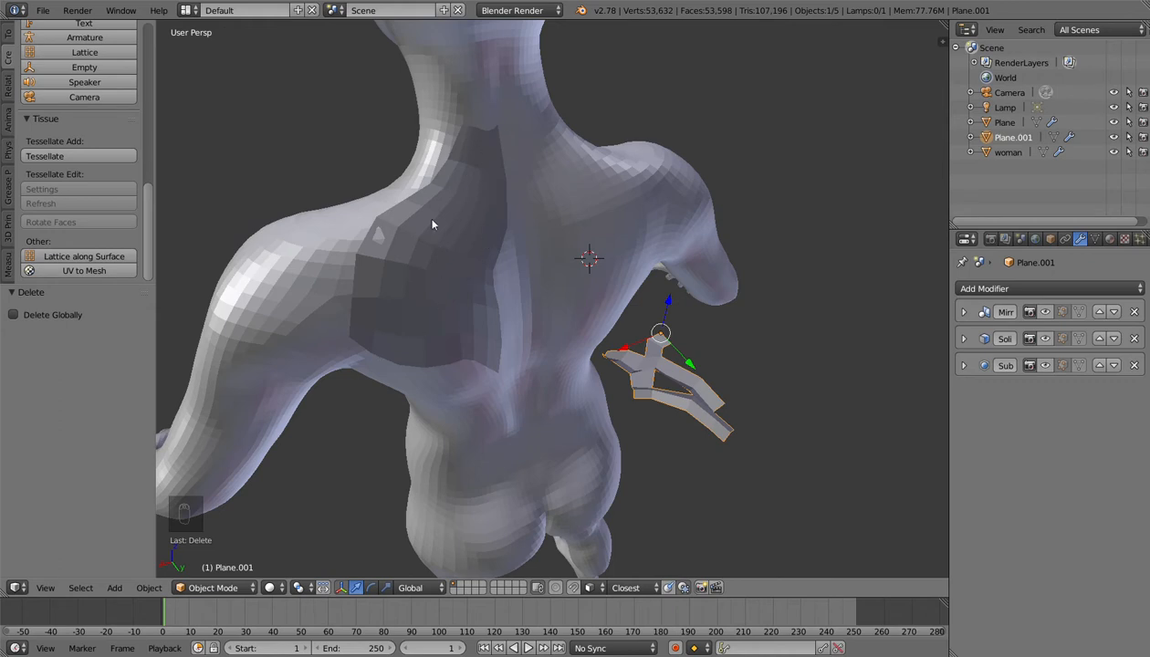
# - Select the shrinkwrapped grid Plane on the woman's back and enter Edit Mode
pyautogui.click(1005, 122)
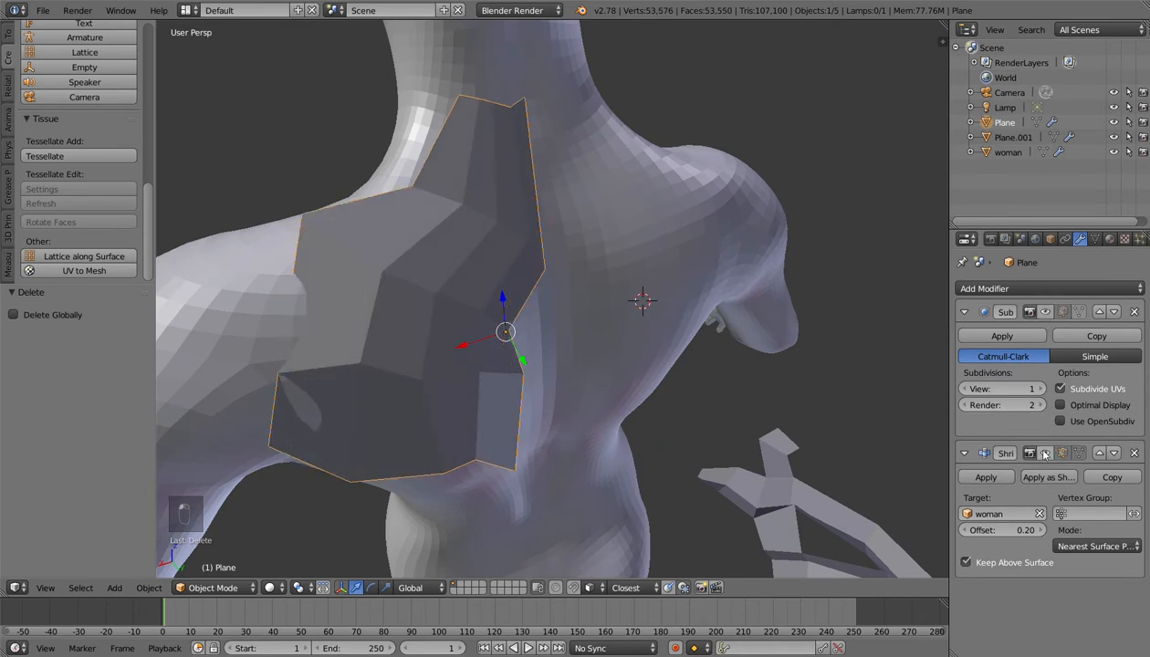
pyautogui.moveTo(1047, 476)
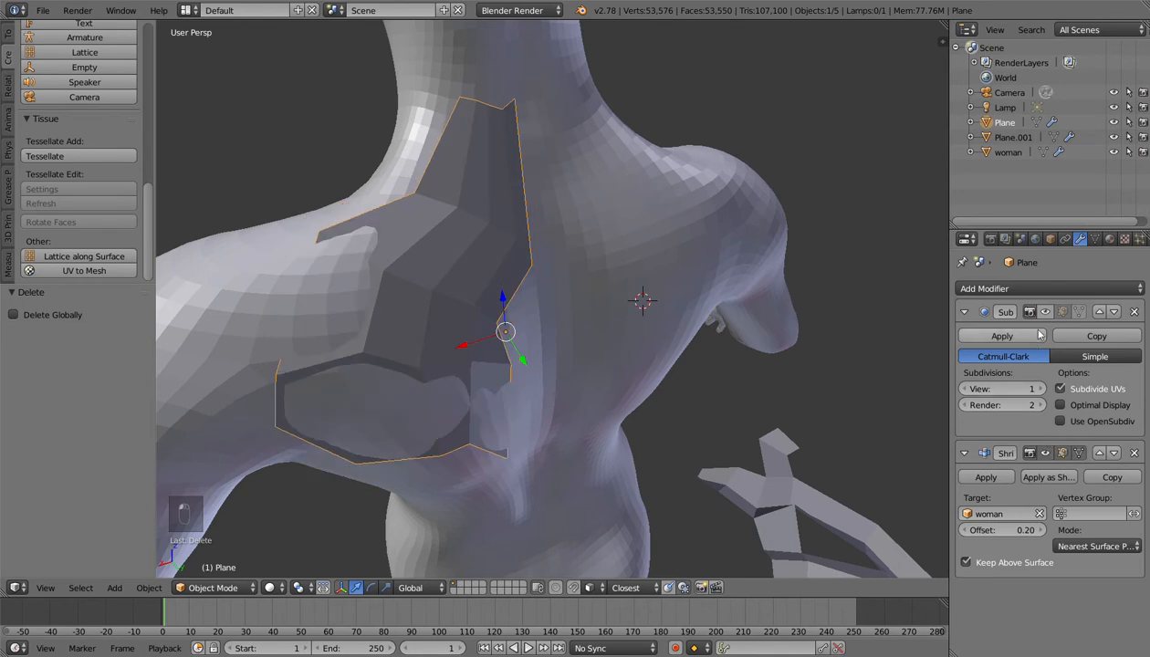
pyautogui.press('Tab')
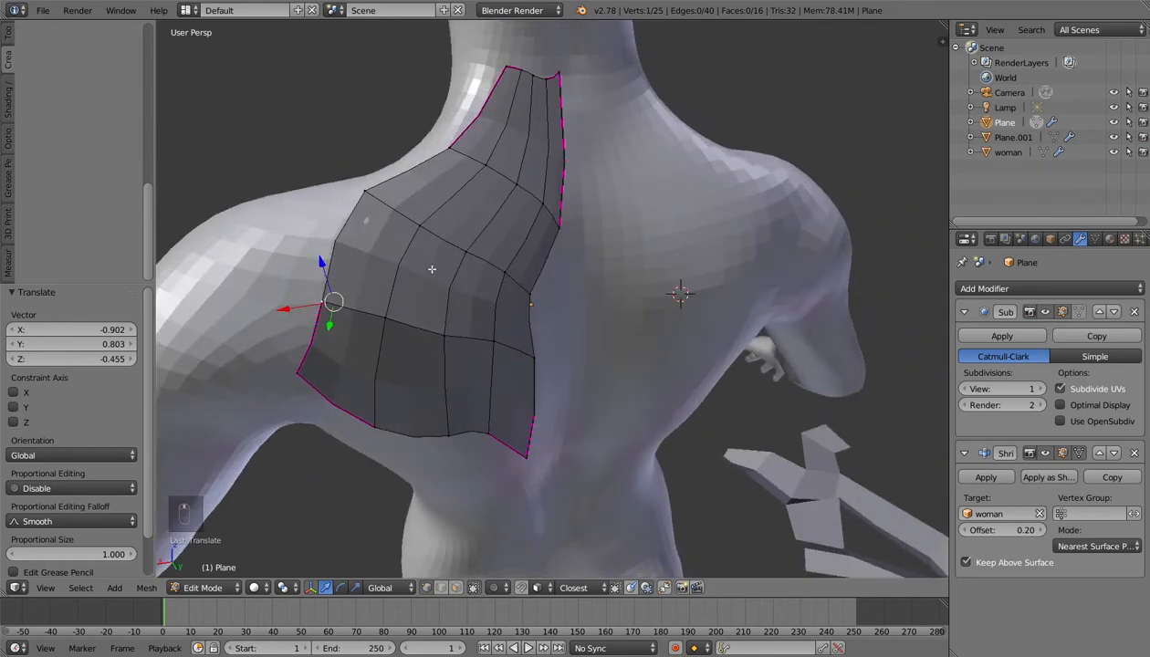
pyautogui.press('Ctrl+Tab')
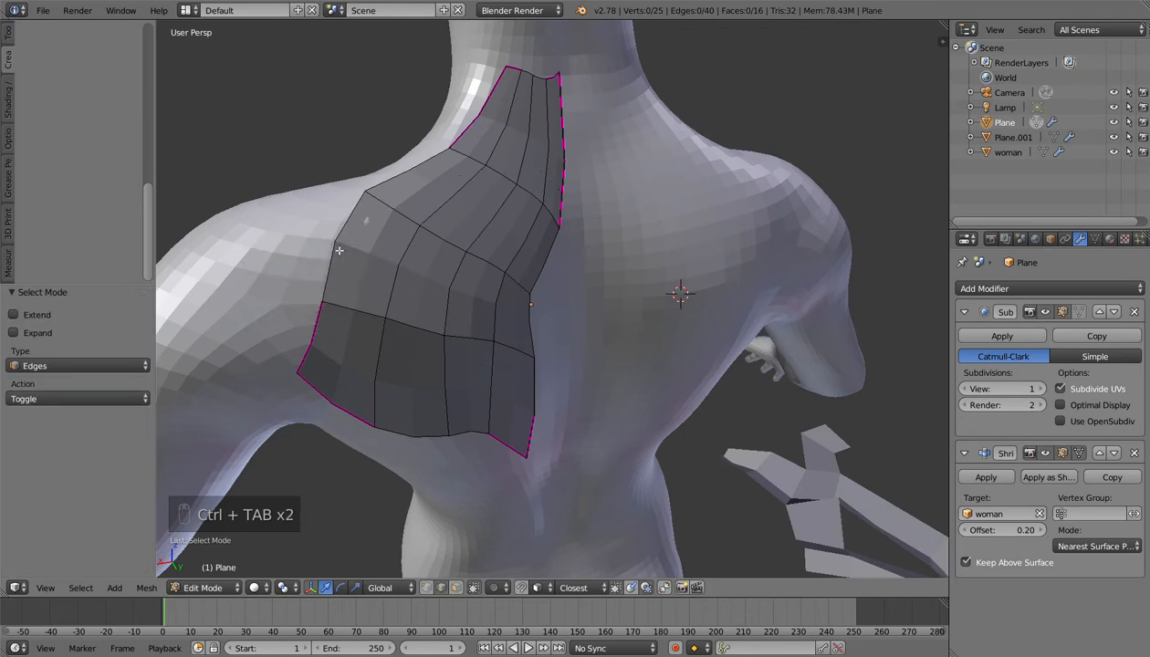
pyautogui.press('e')
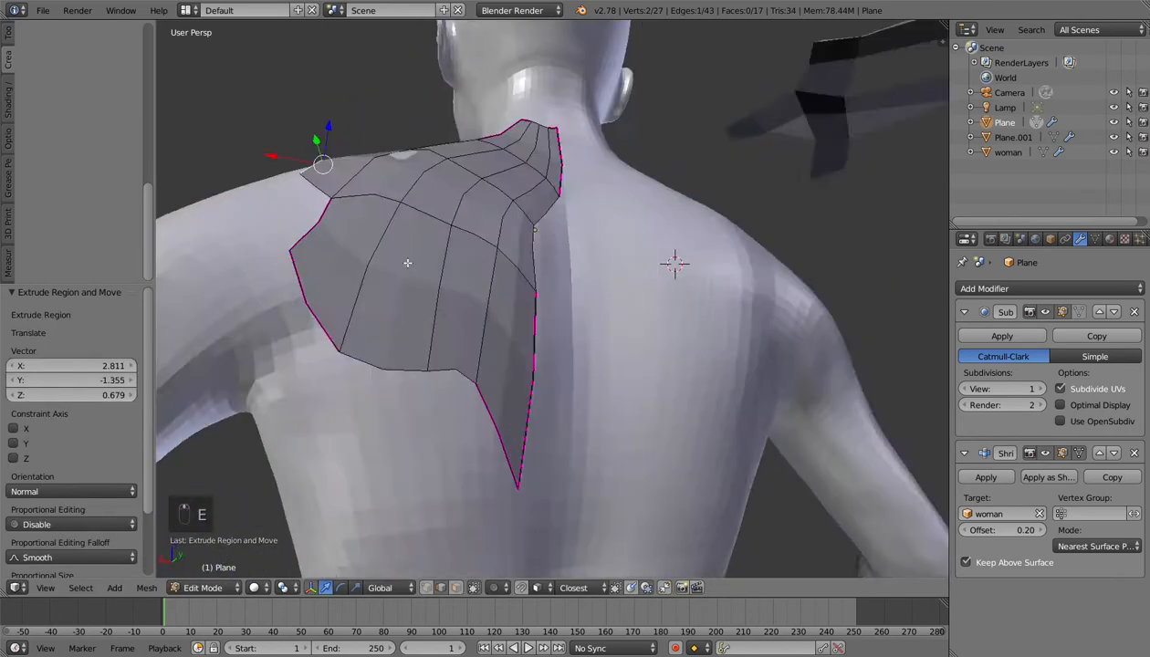
pyautogui.press('x')
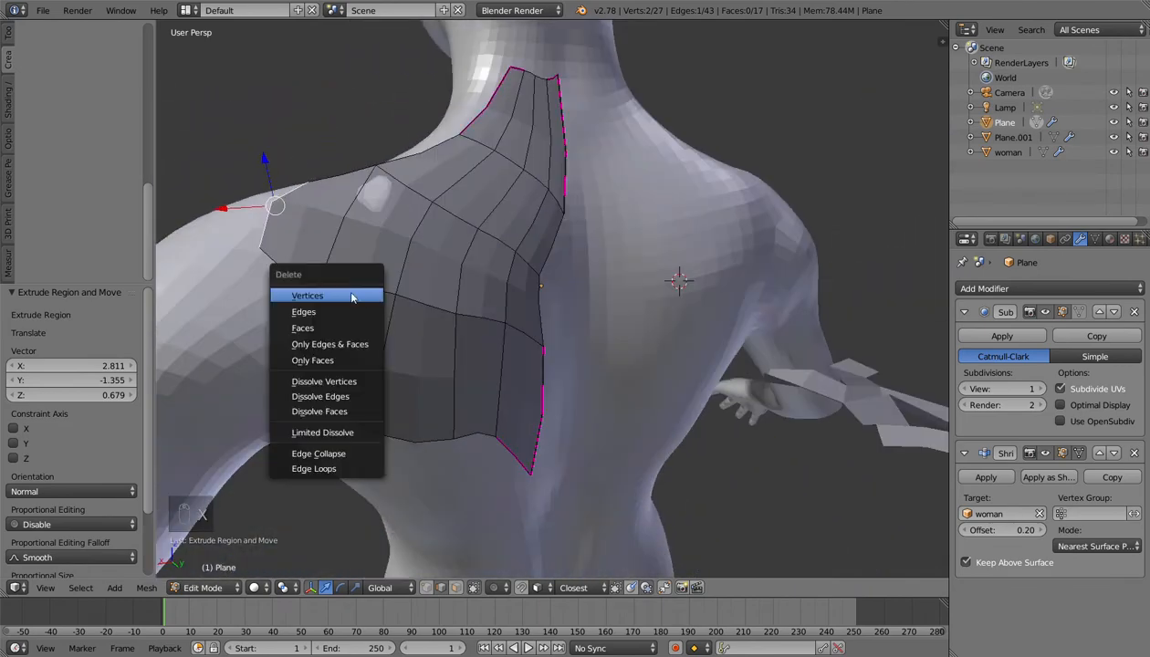
pyautogui.click(306, 295)
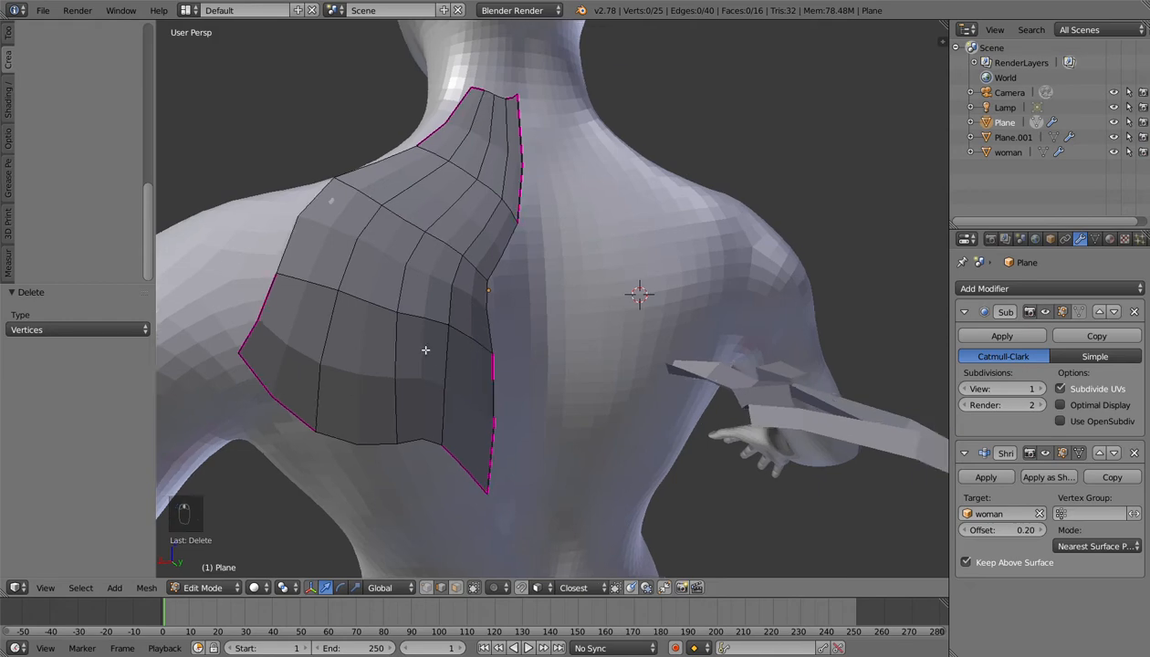
pyautogui.press('Tab')
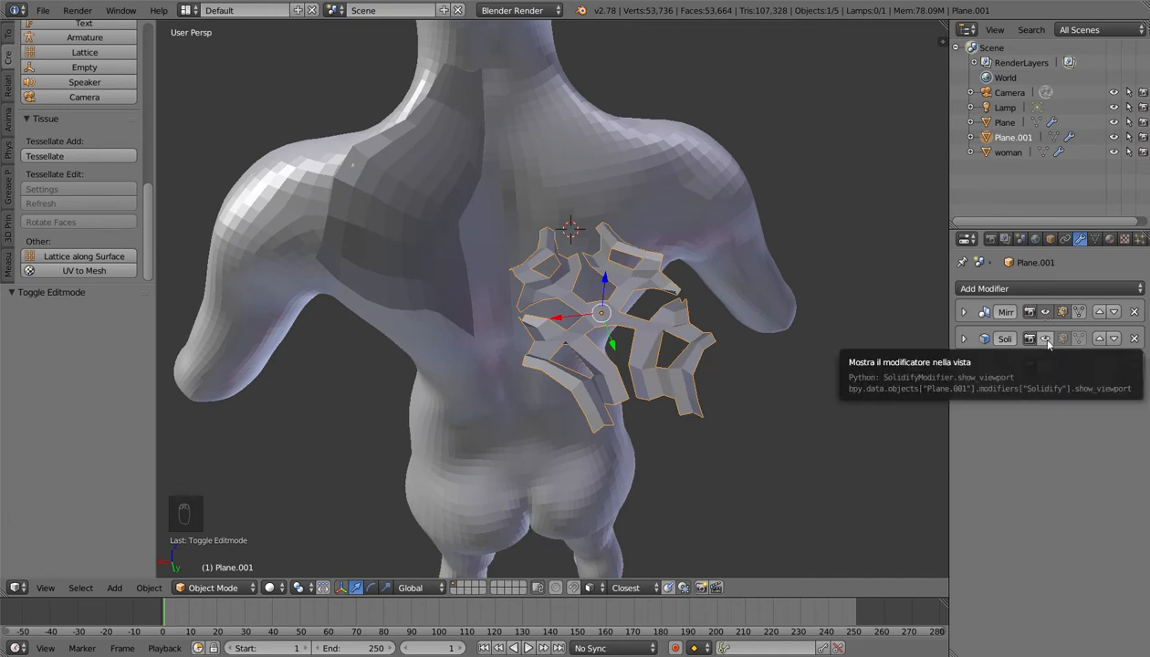
# - Turn on the modifier's viewport display so Plane.001 appears smoothed
pyautogui.click(1046, 365)
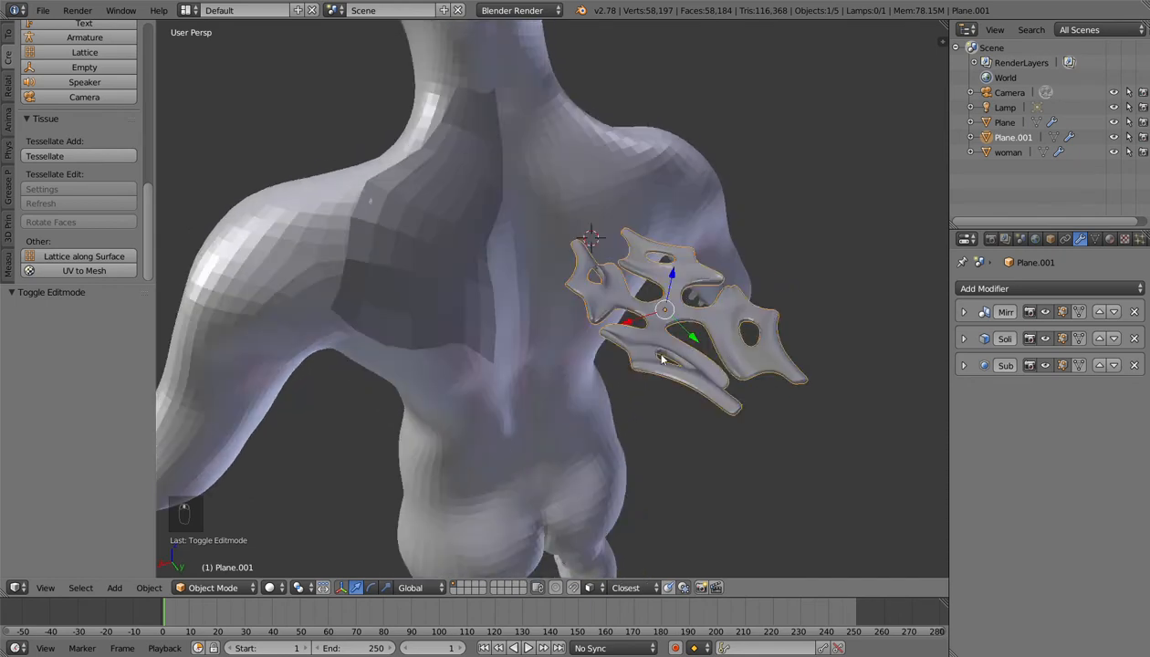
pyautogui.moveTo(460, 187)
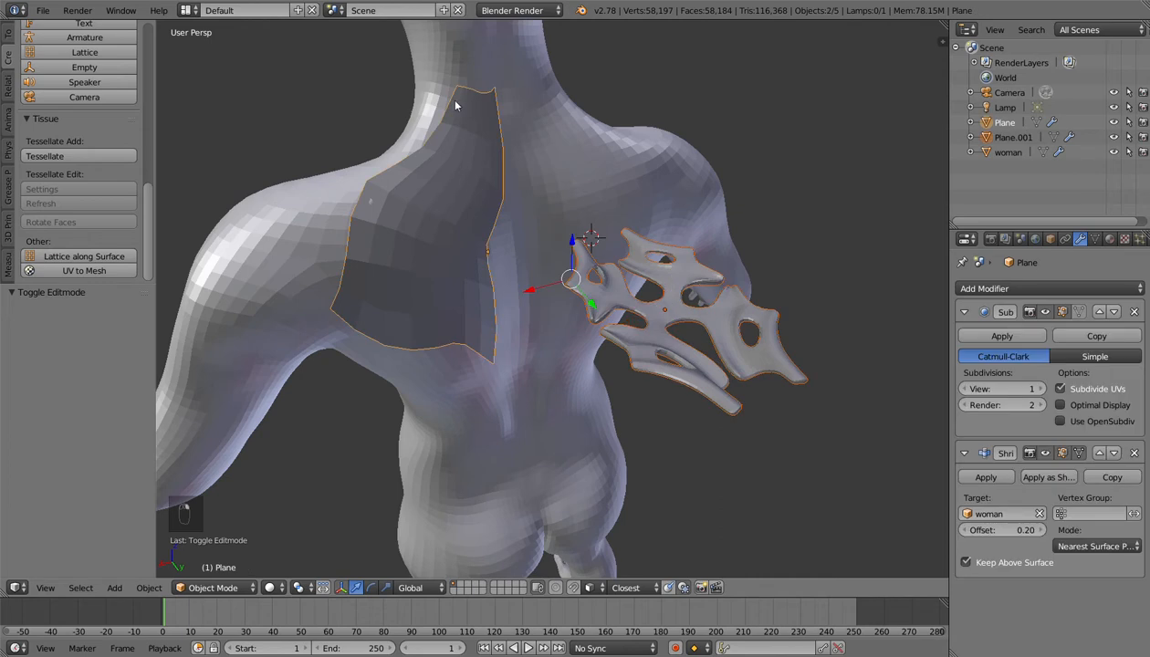
pyautogui.moveTo(493, 152)
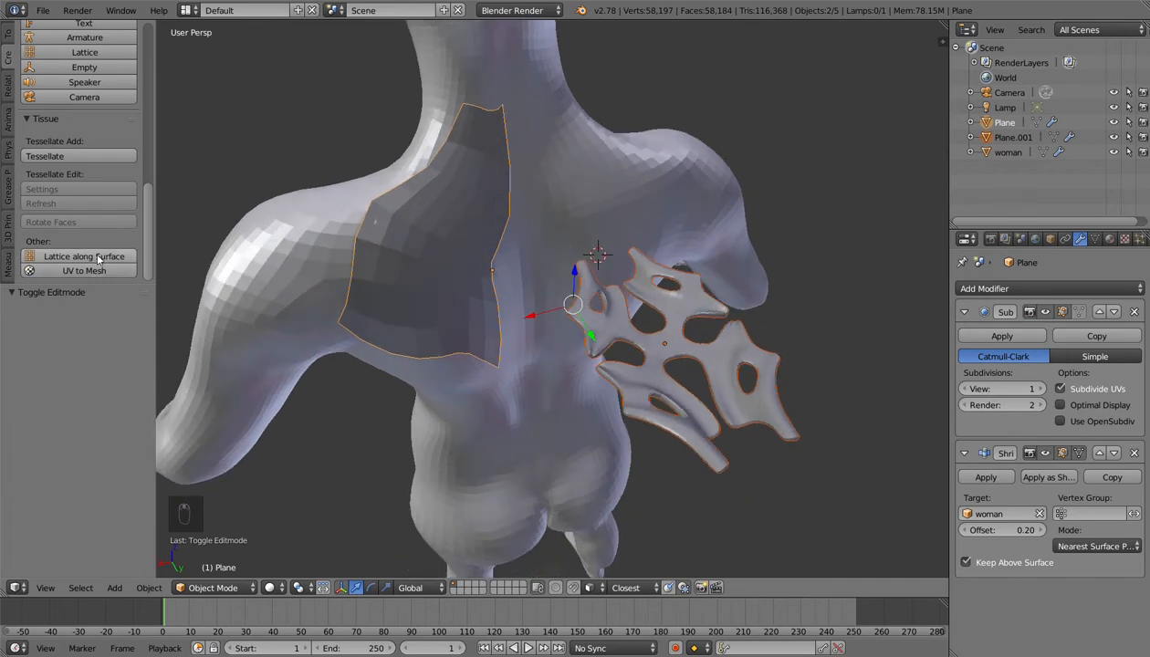
# - Apply Lattice along Surface to the pattern, toggle Hide Lattice, and orbit toward the back
pyautogui.click(83, 257)
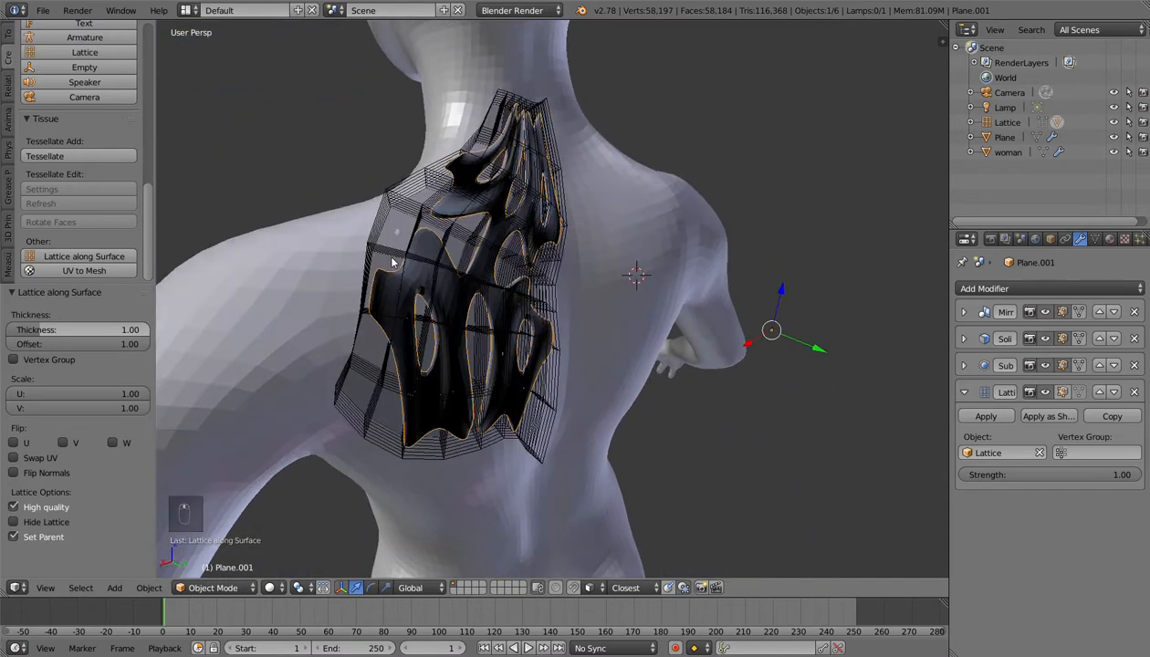
pyautogui.moveTo(14, 526)
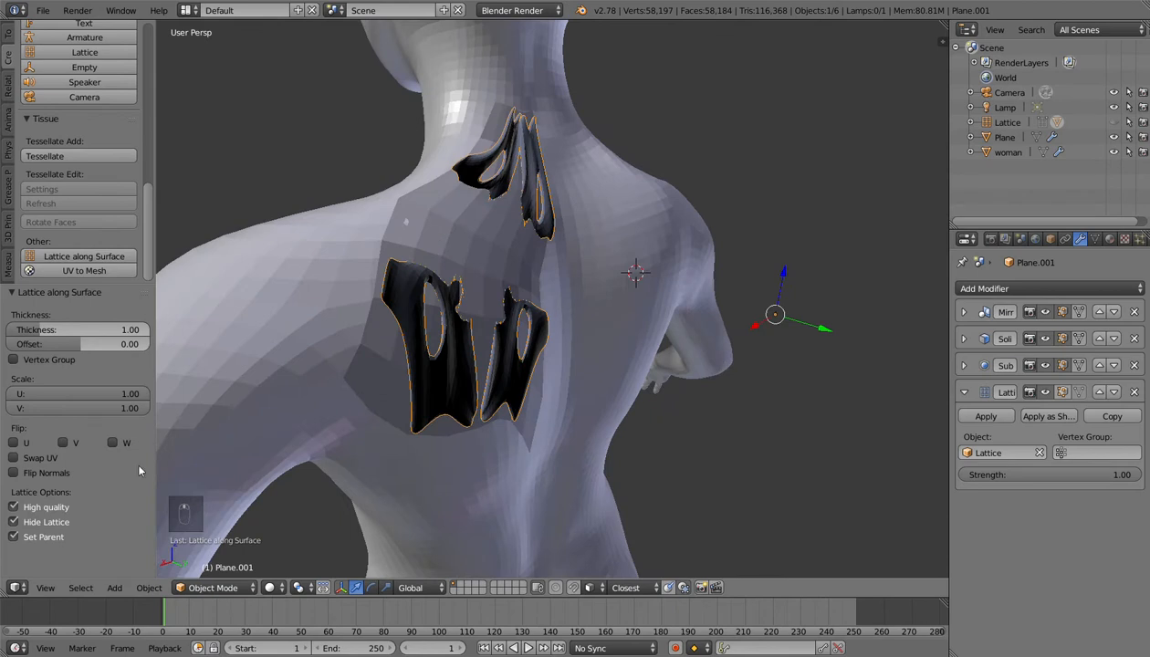
pyautogui.moveTo(484, 194)
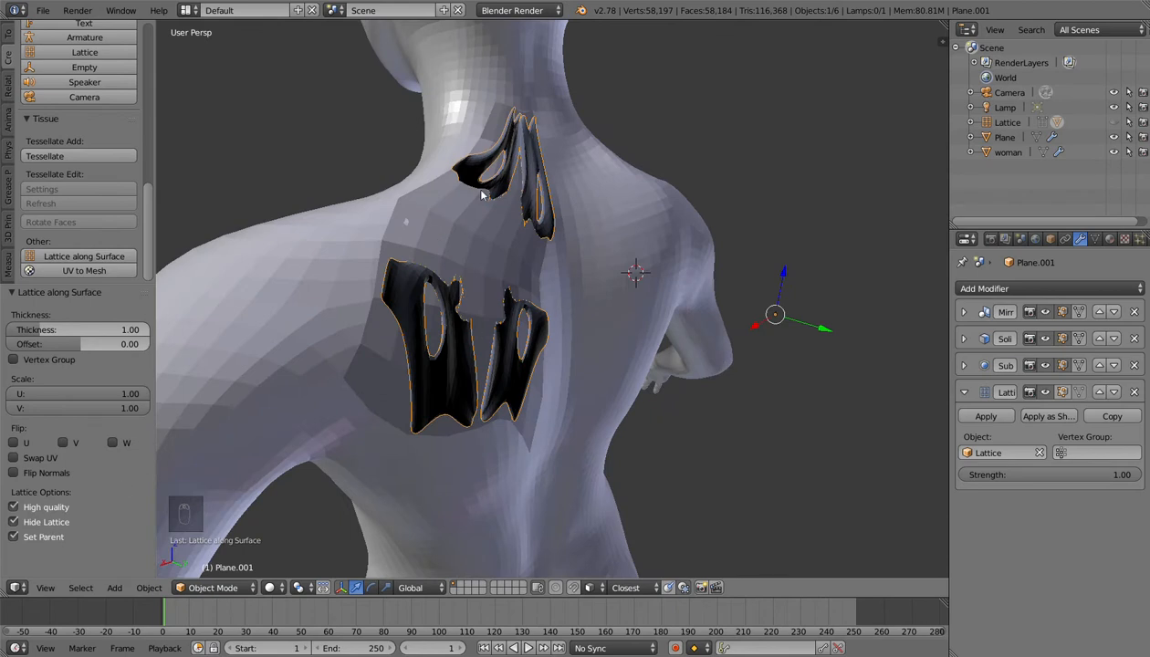
pyautogui.moveTo(56, 520)
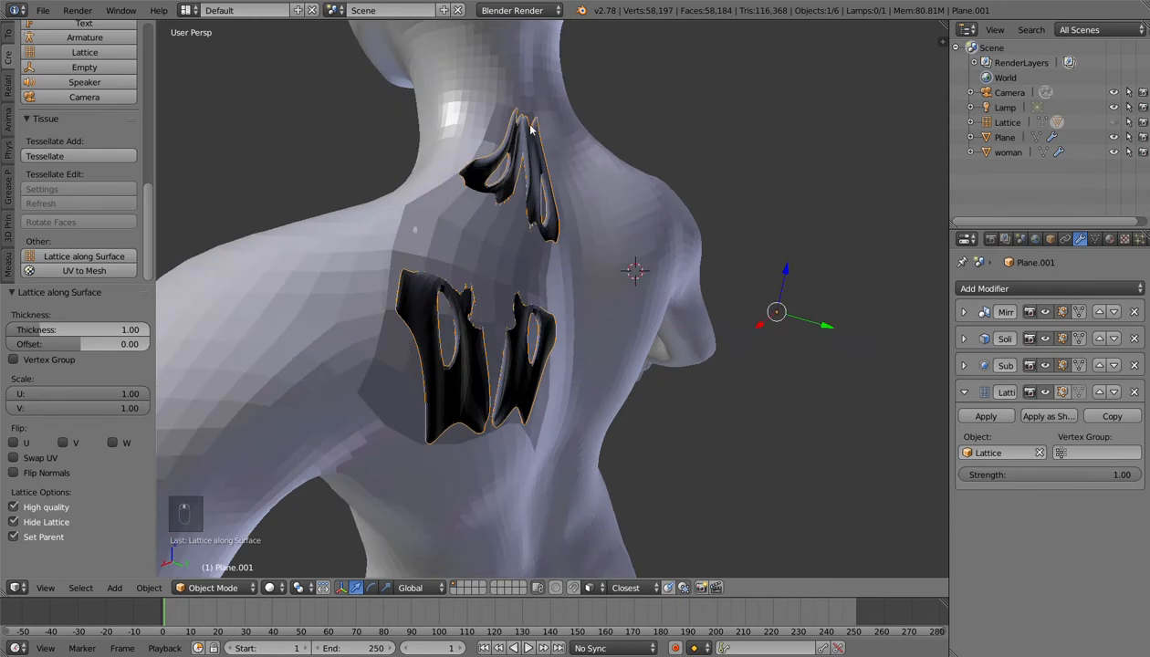
pyautogui.moveTo(15, 522)
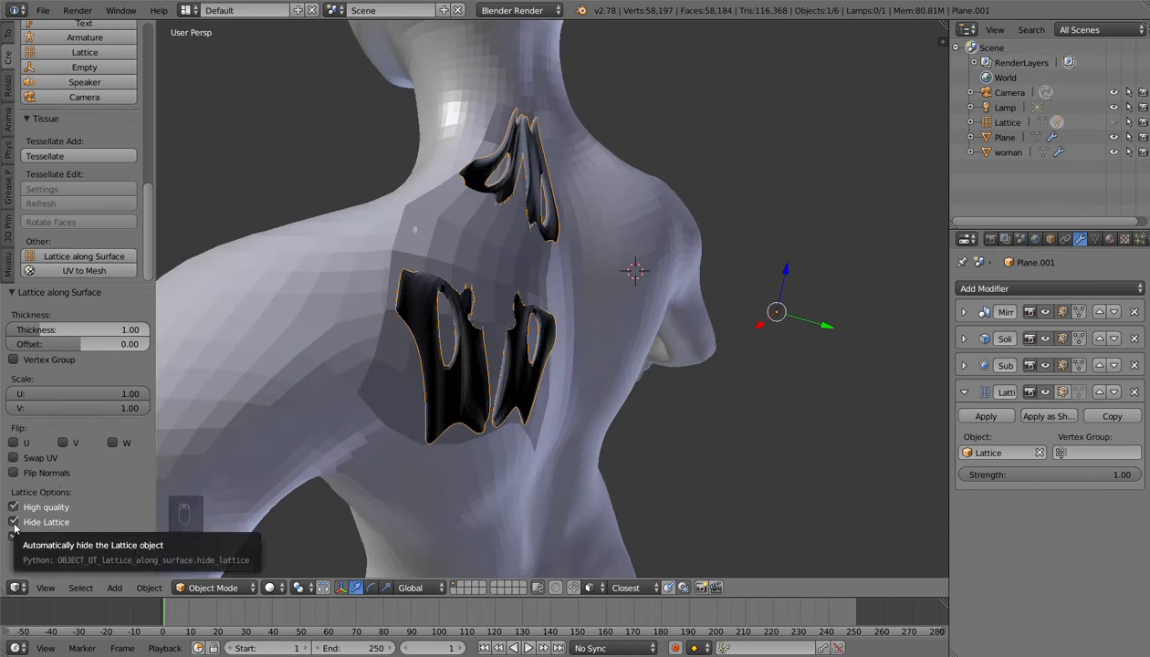
pyautogui.click(14, 521)
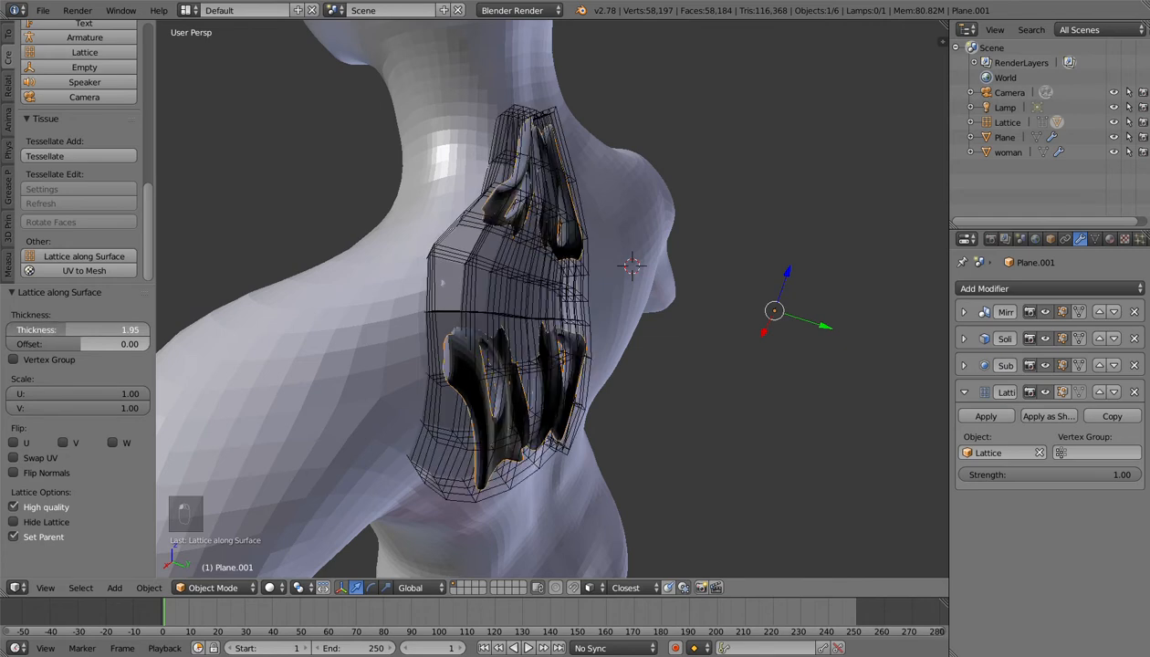
pyautogui.moveTo(82, 329); pyautogui.dragTo(73, 329)
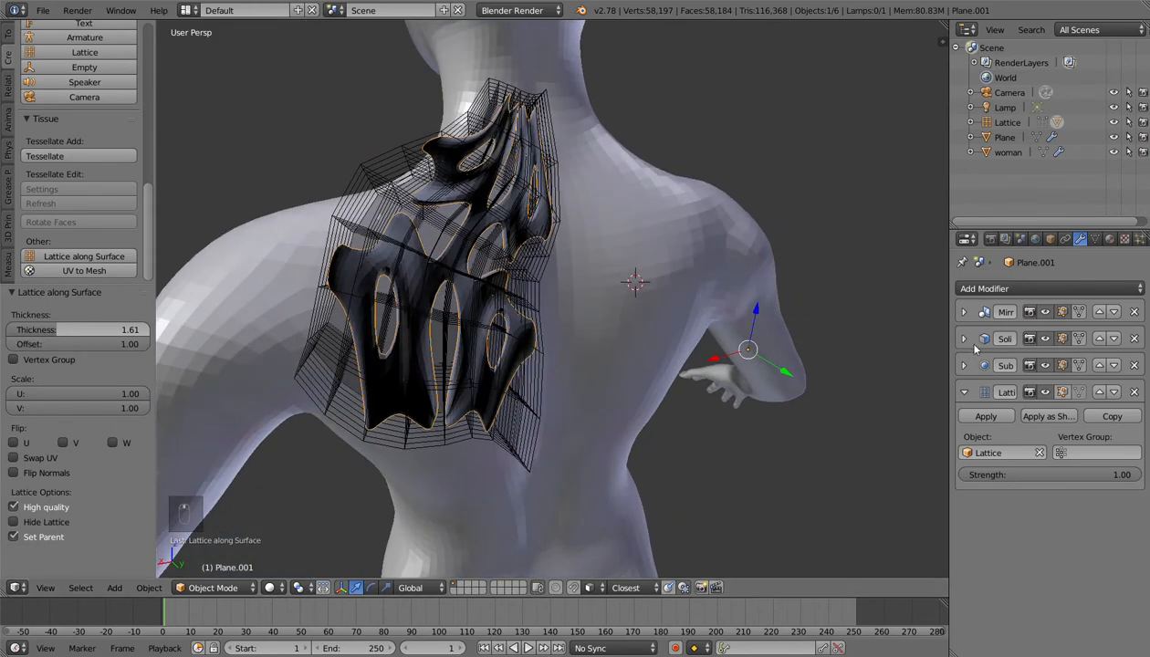
# - Tick Flip Normals in the Lattice along Surface panel and flip the pattern along U
pyautogui.click(964, 338)
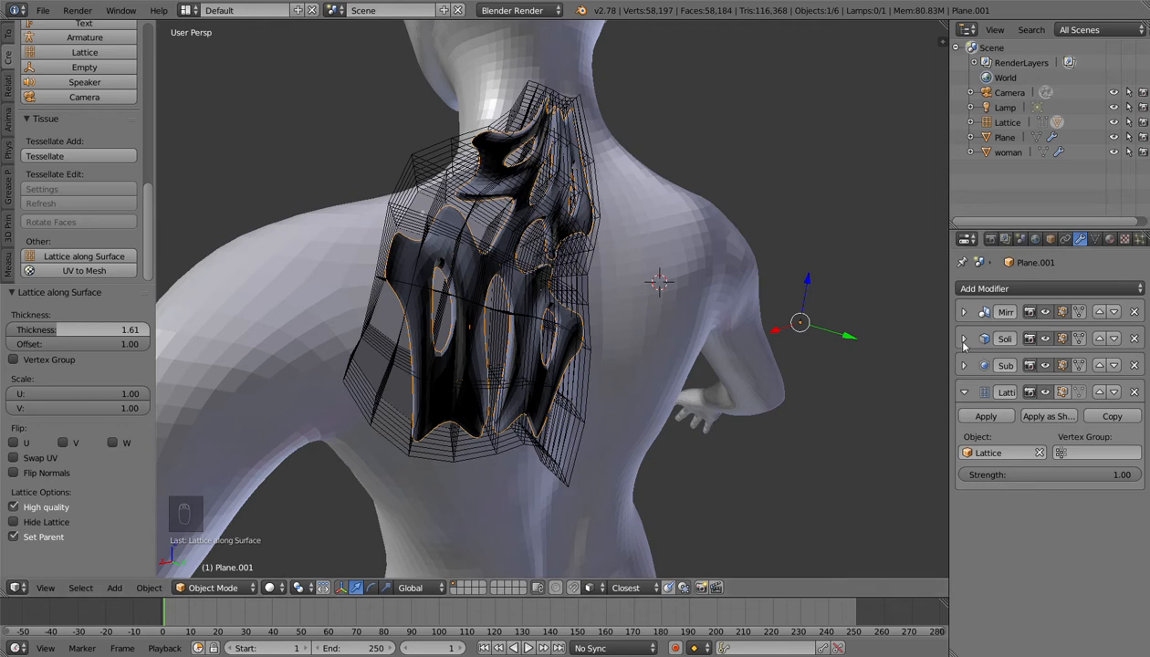
pyautogui.click(964, 338)
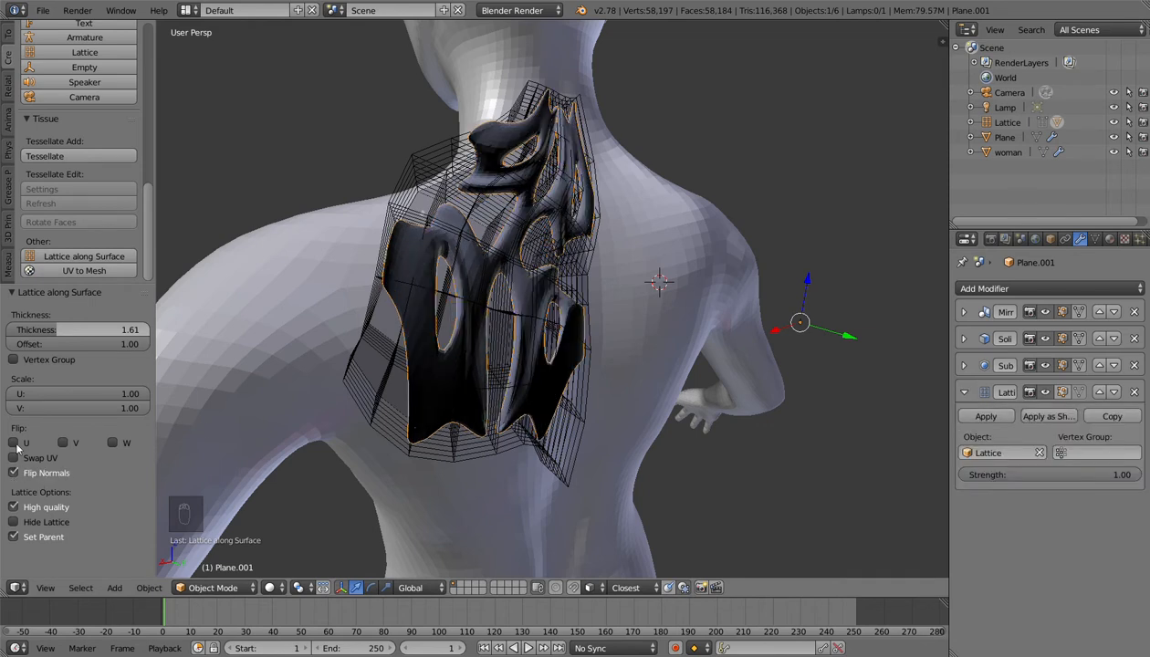
pyautogui.click(14, 442)
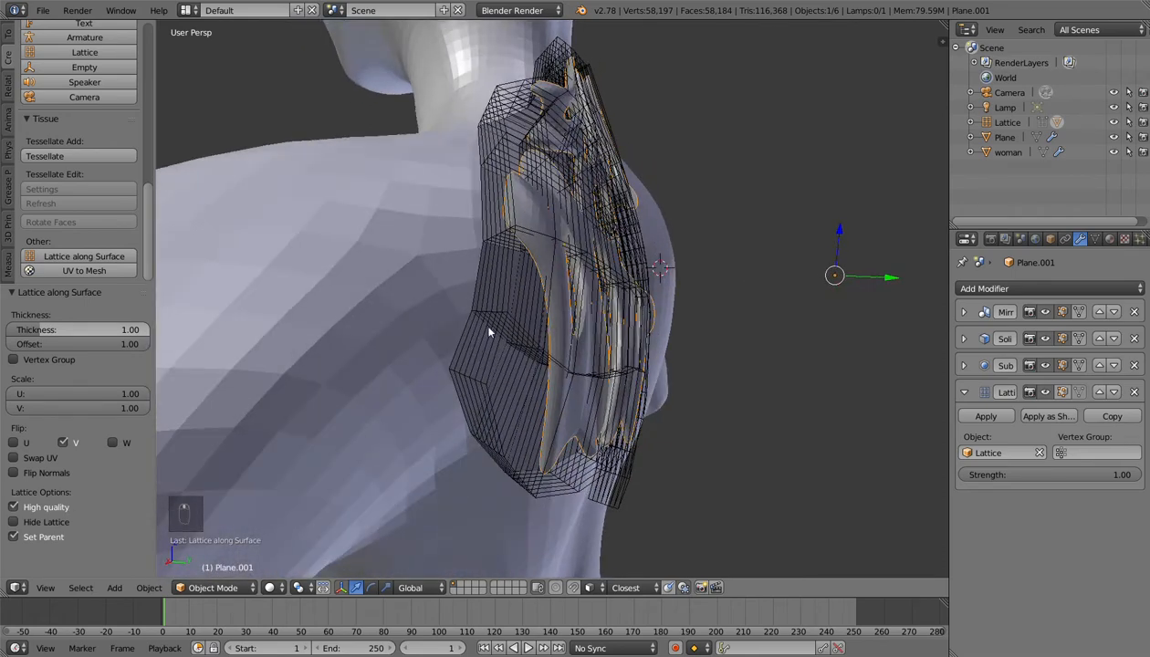
pyautogui.moveTo(502, 240)
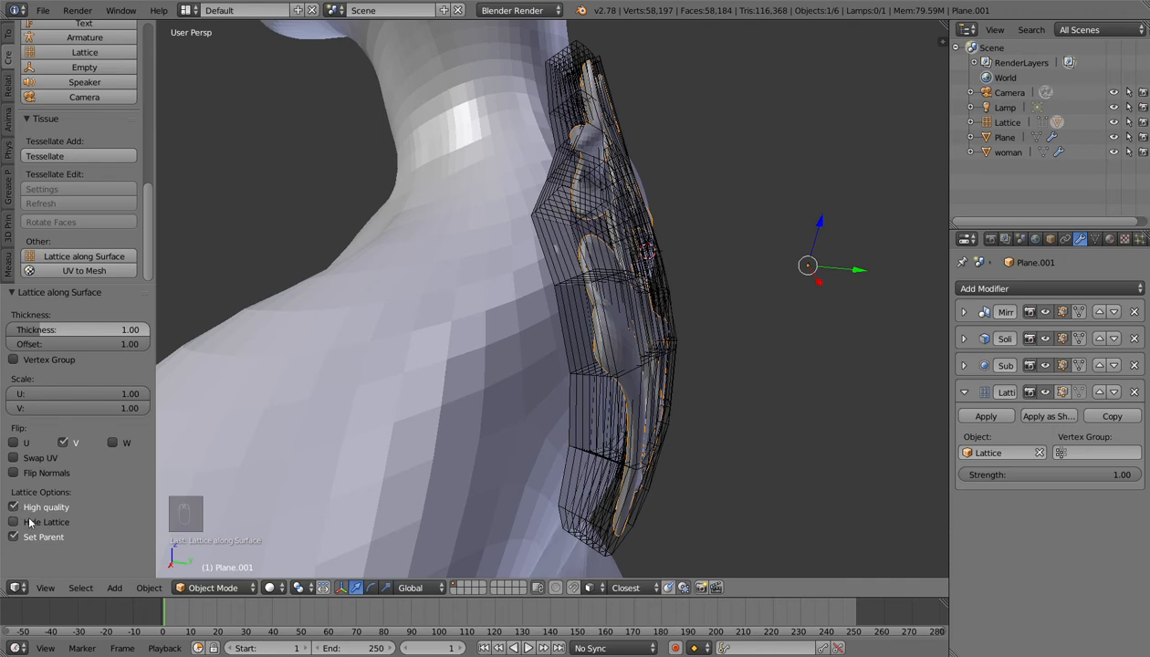
pyautogui.moveTo(45, 506)
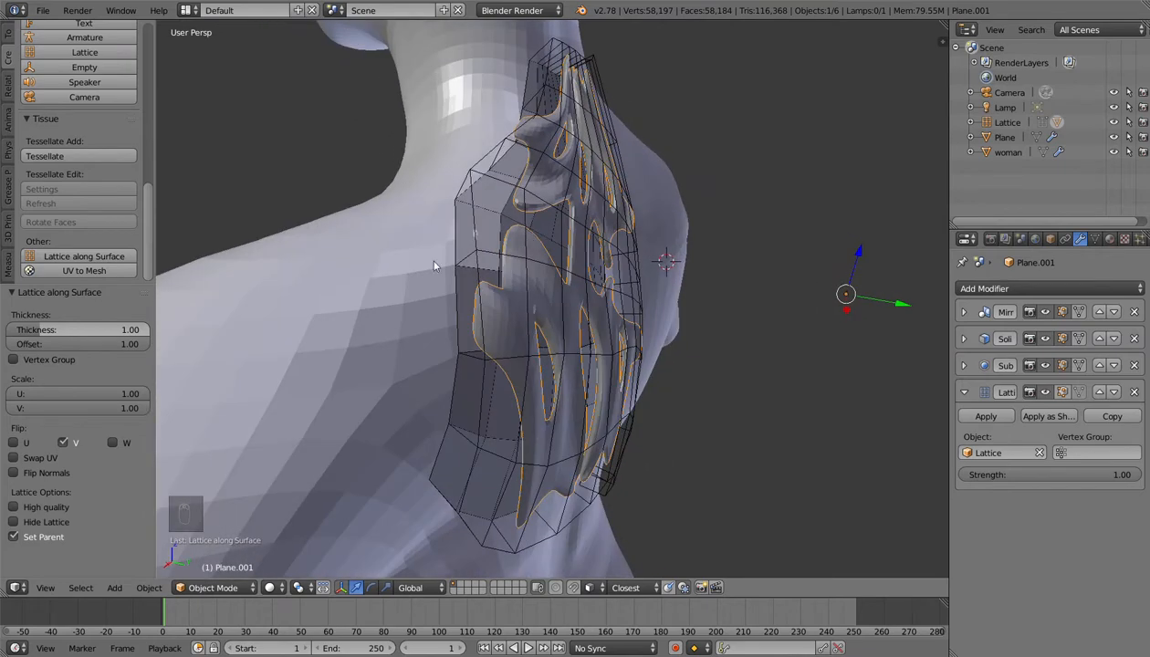
pyautogui.moveTo(444, 445)
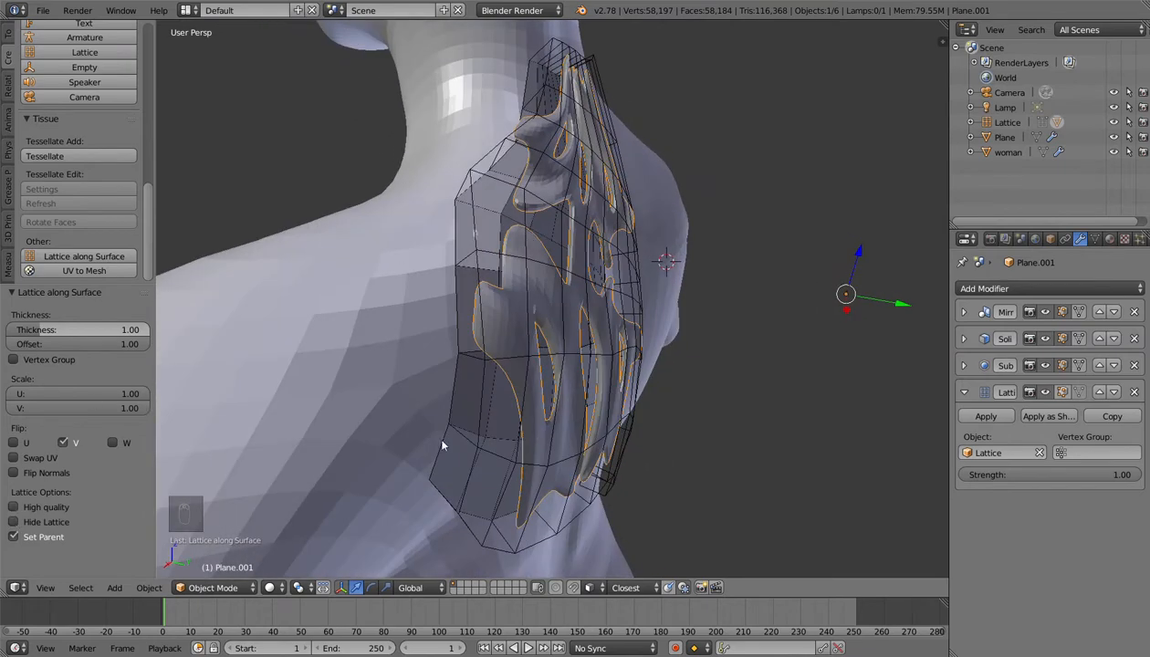
# - Toggle an option in the Lattice along Surface operator panel
pyautogui.click(13, 507)
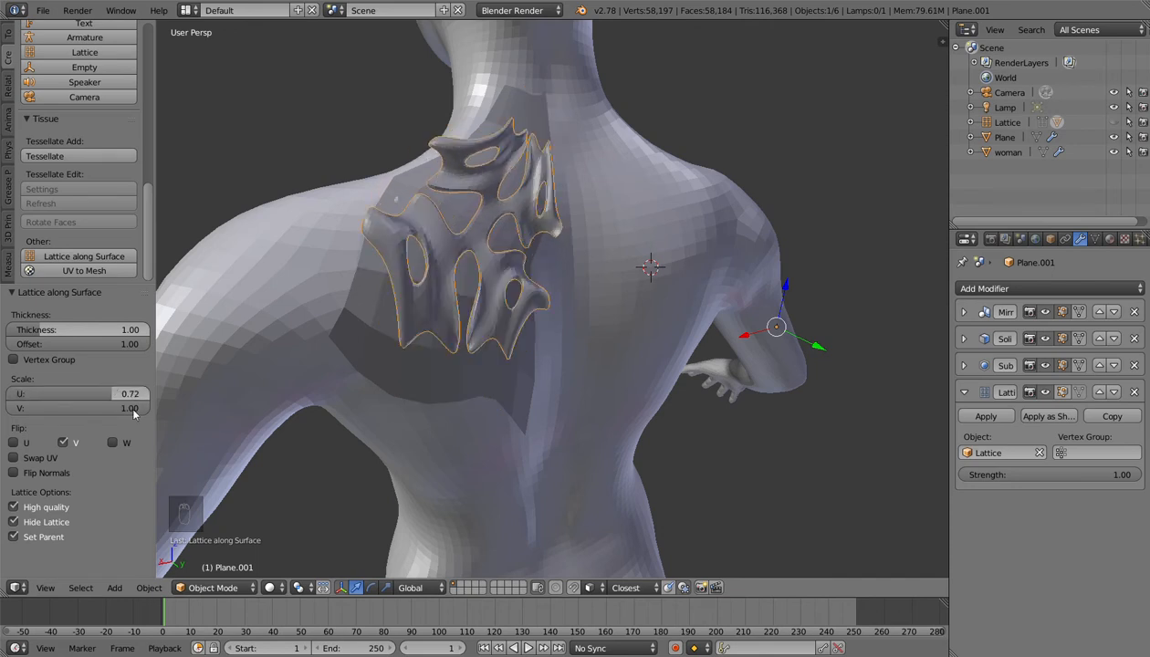
# - Set the pattern's U scale to 0.72, then move and rotate it across the shoulder
pyautogui.moveTo(91, 408); pyautogui.dragTo(64, 408)
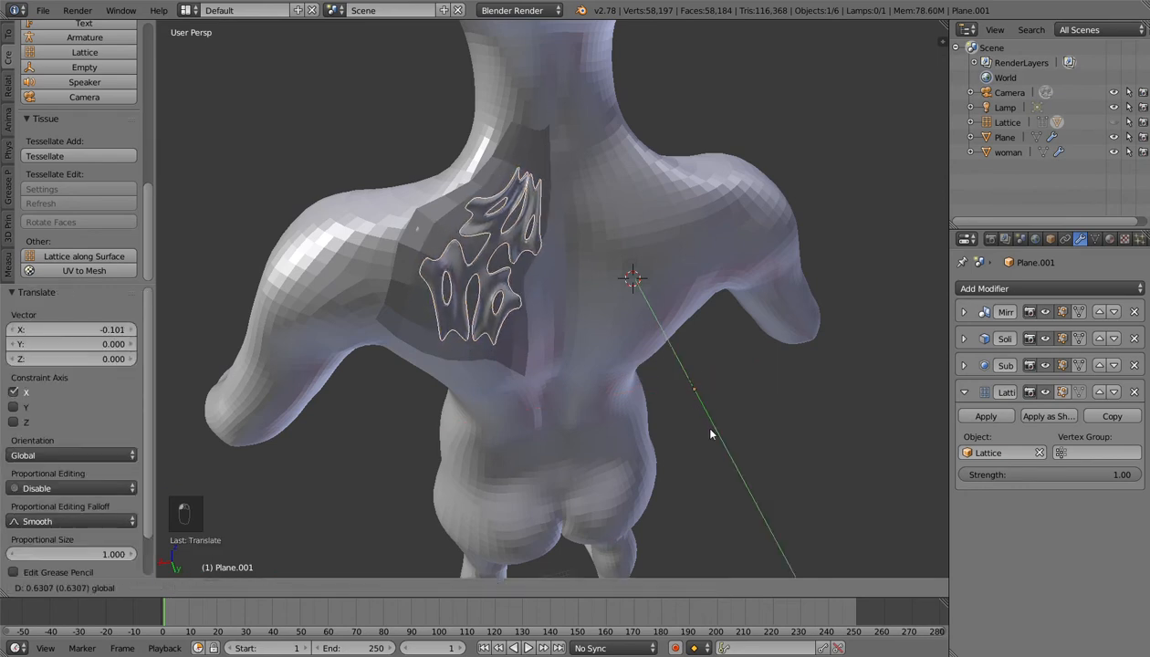
pyautogui.moveTo(712, 433); pyautogui.dragTo(666, 363)
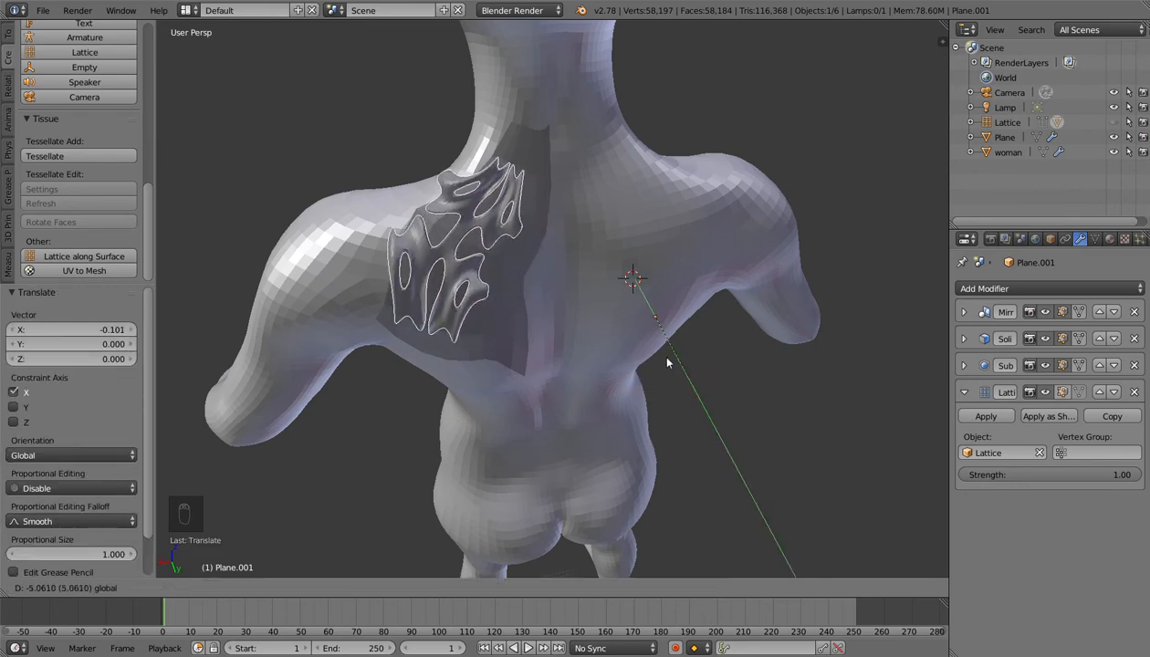
pyautogui.moveTo(667, 362); pyautogui.dragTo(693, 409)
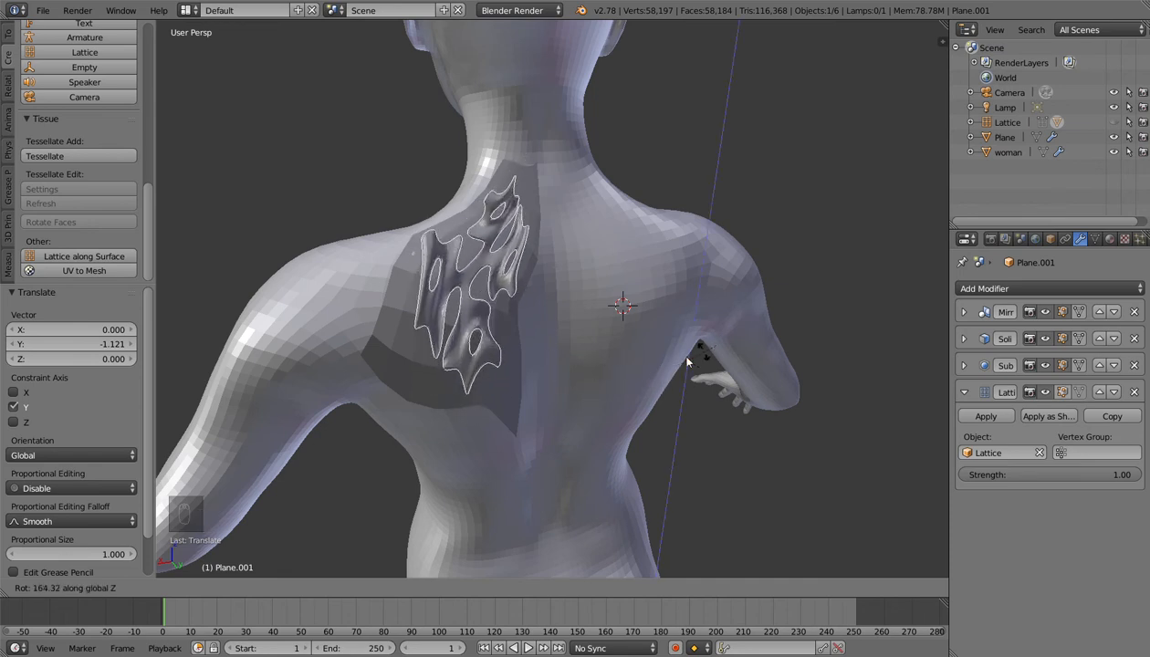
pyautogui.press('s')
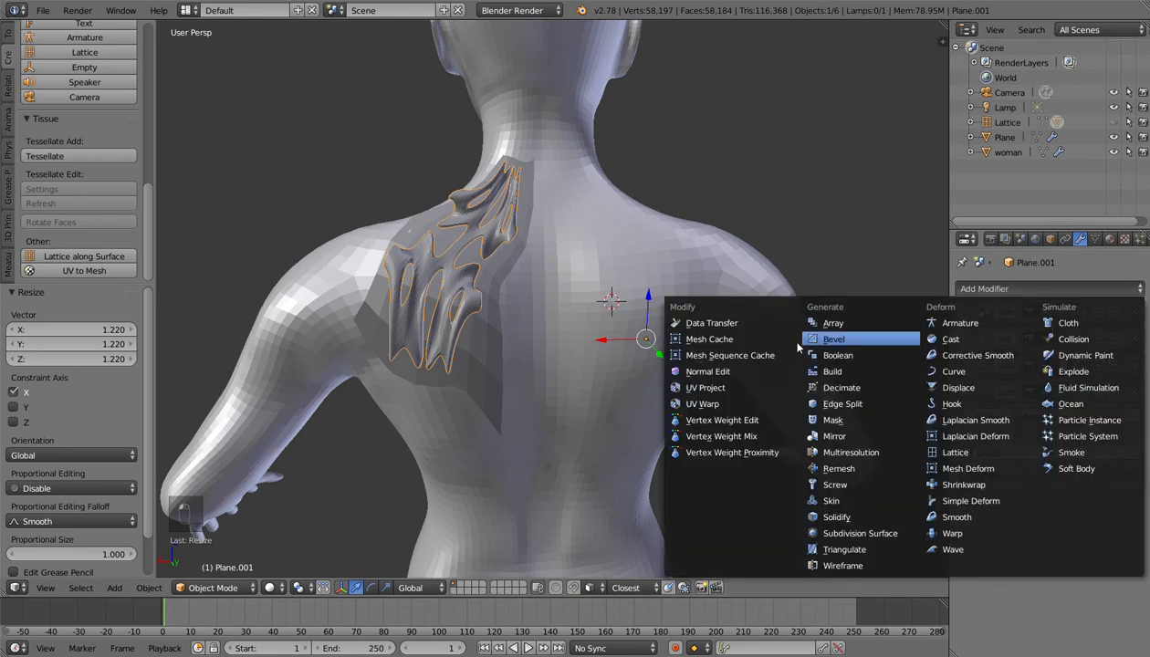
pyautogui.moveTo(897, 397)
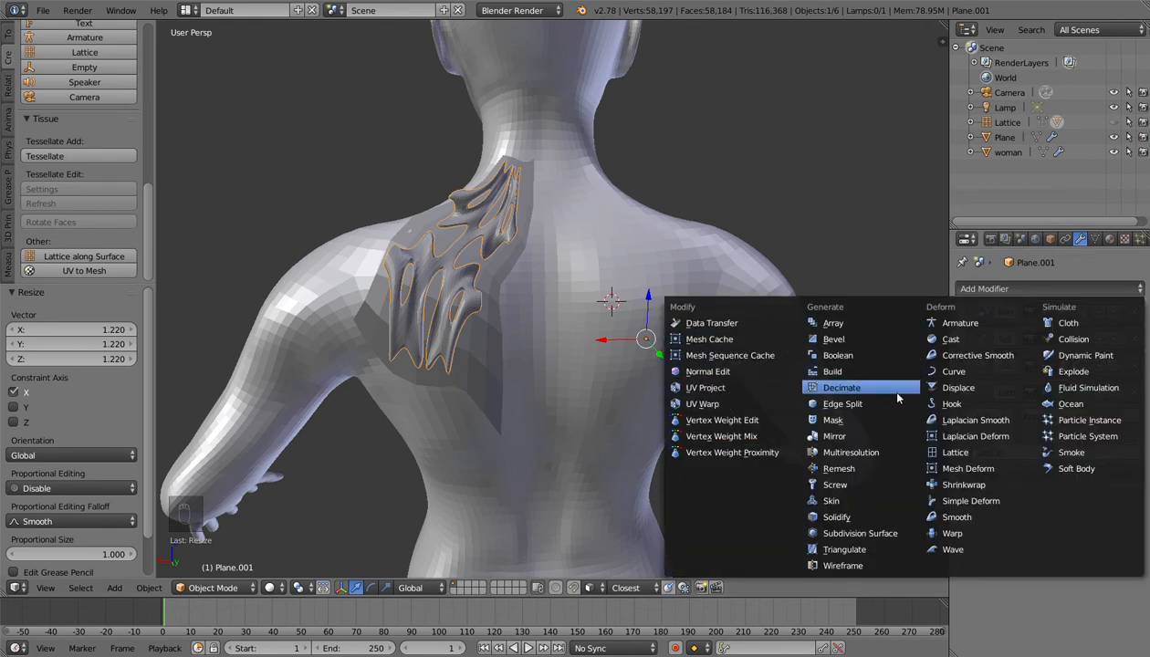
# - Add another modifier to the patterned piece from the Modifiers tab
pyautogui.click(833, 436)
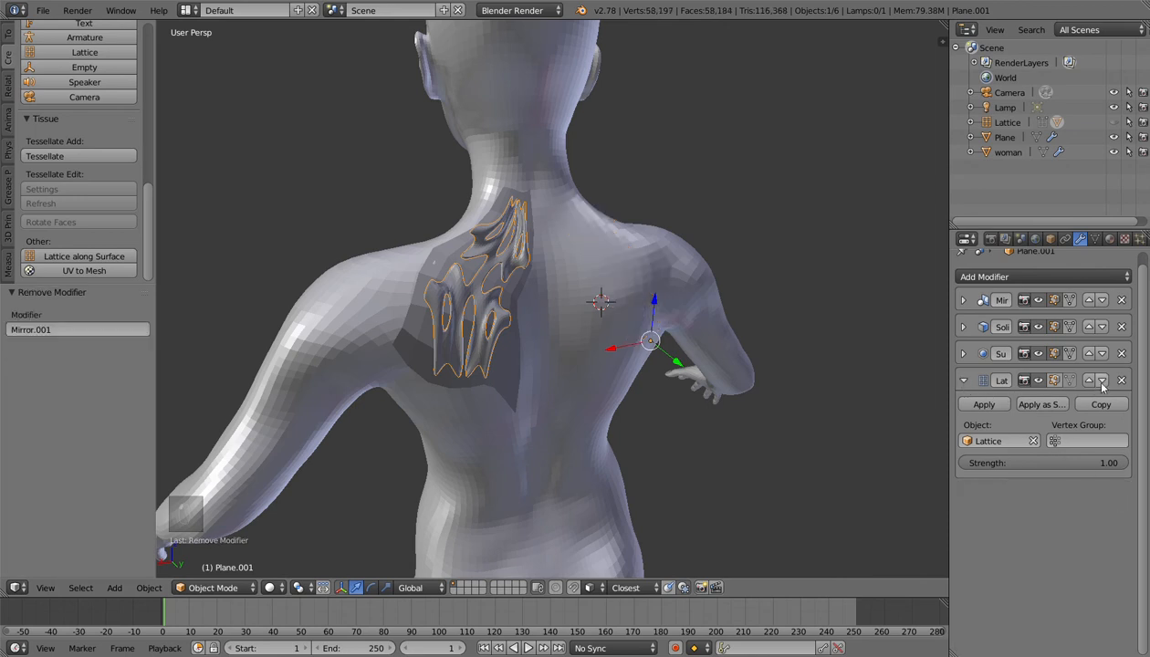
# - Remove the Lattice modifier from the pattern and delete the Lattice object
pyautogui.click(1122, 381)
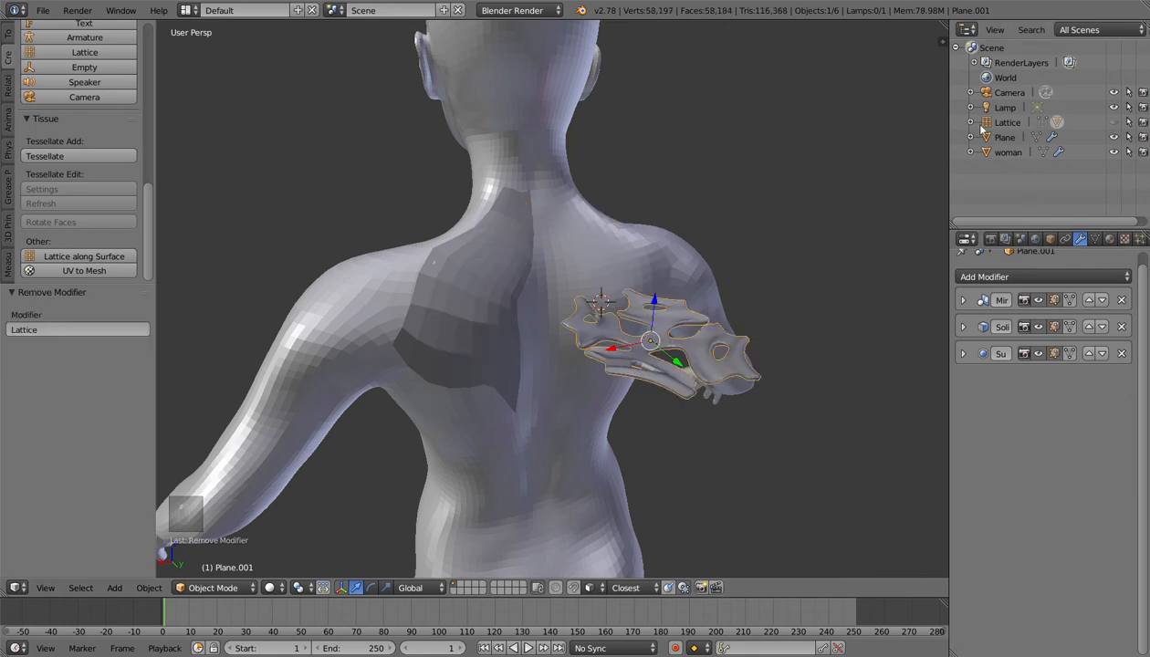
pyautogui.click(972, 122)
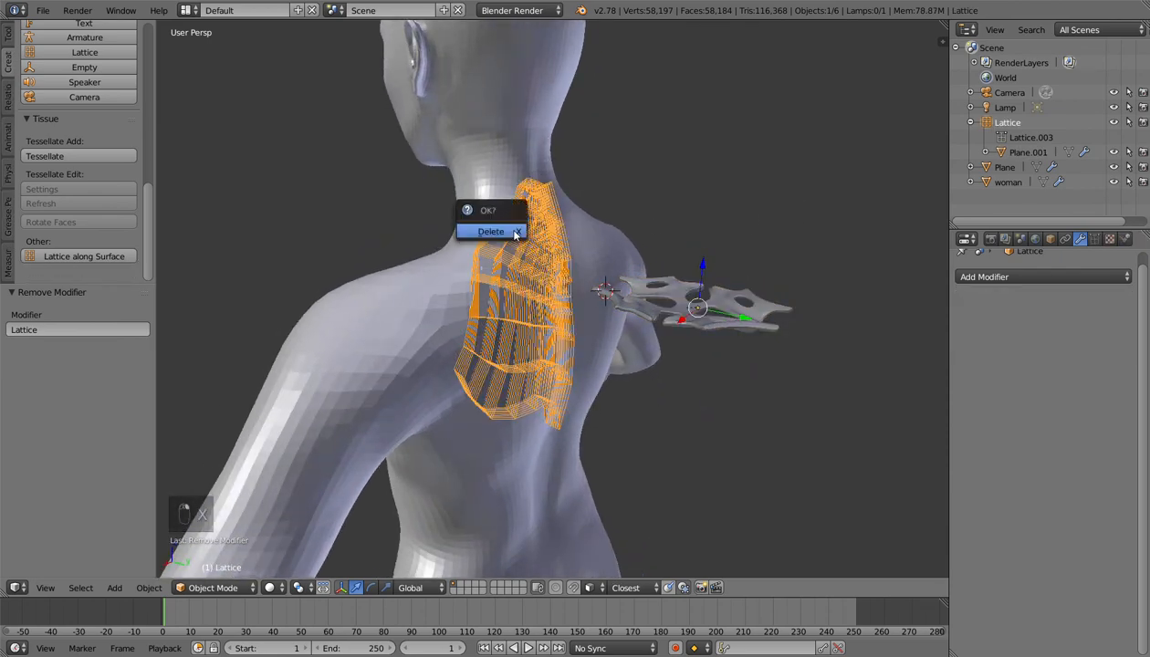
pyautogui.click(490, 231)
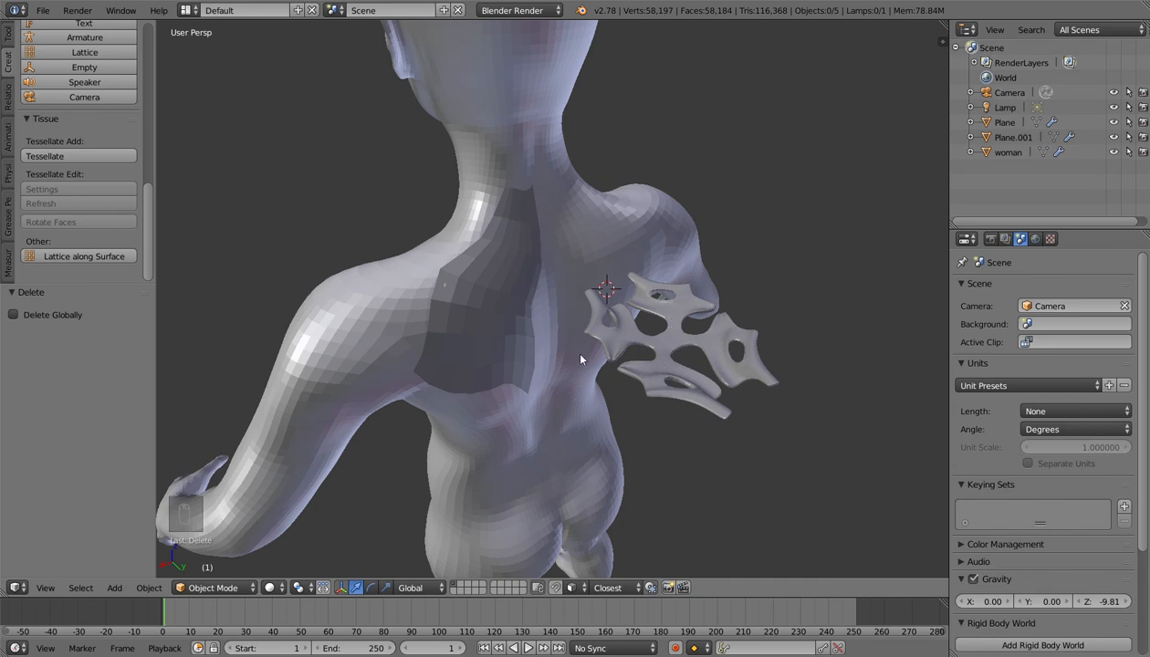
pyautogui.moveTo(544, 293)
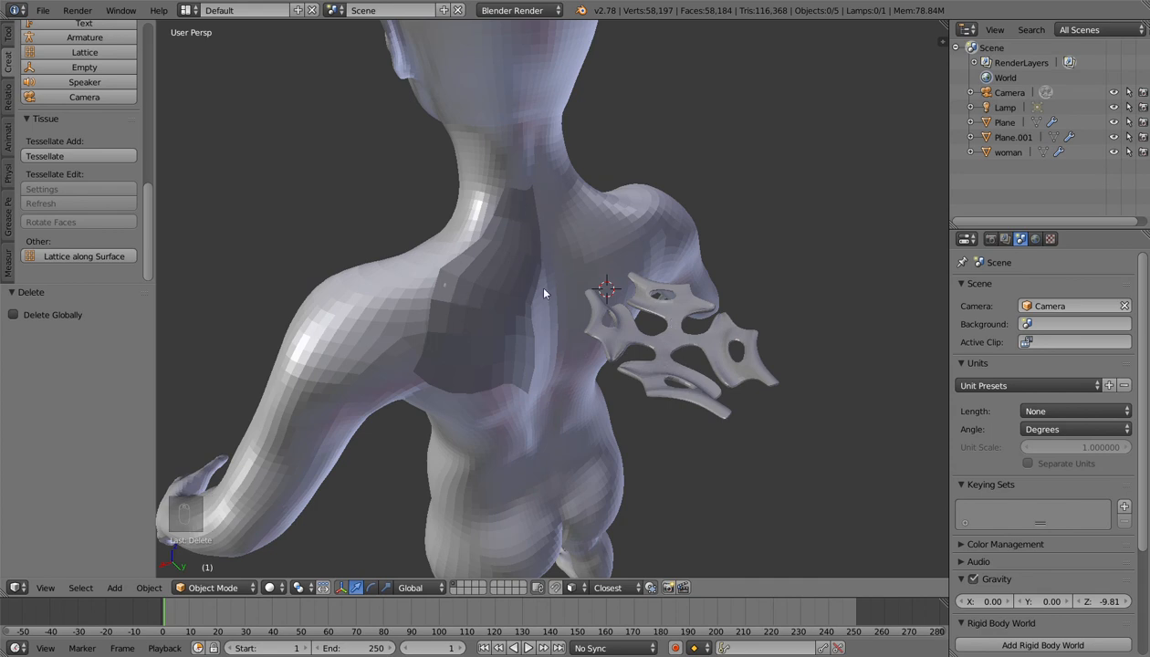